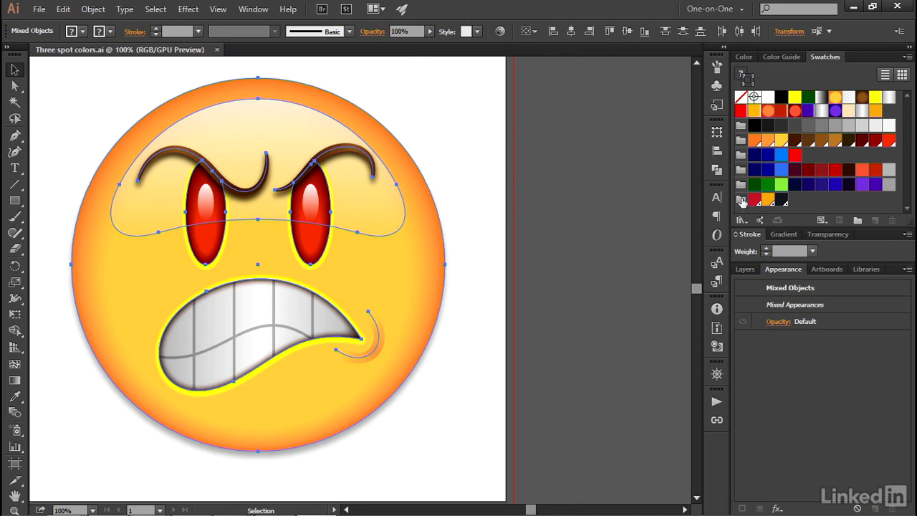
pyautogui.moveTo(741, 203)
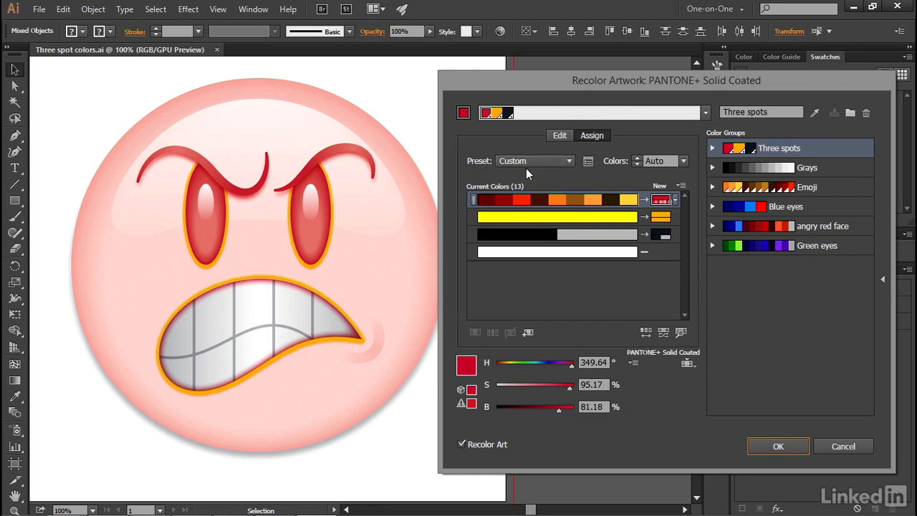
pyautogui.moveTo(539, 206)
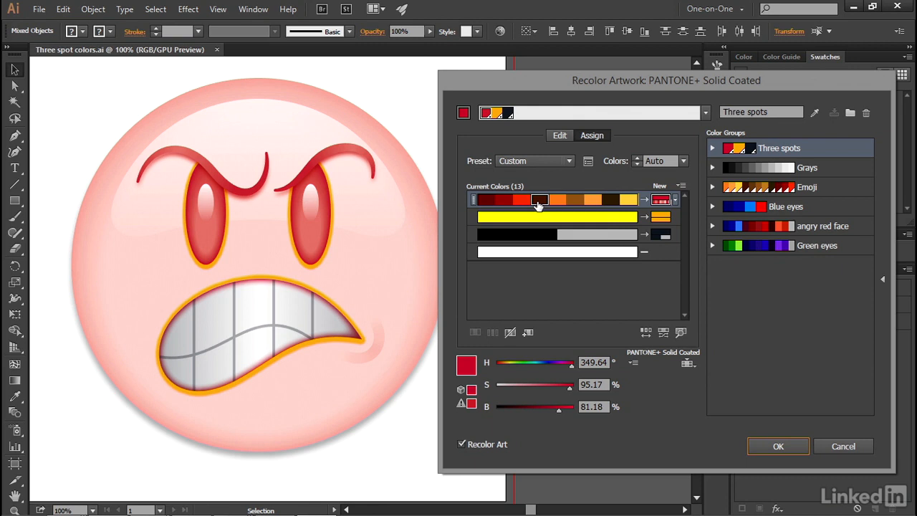
pyautogui.moveTo(613, 200)
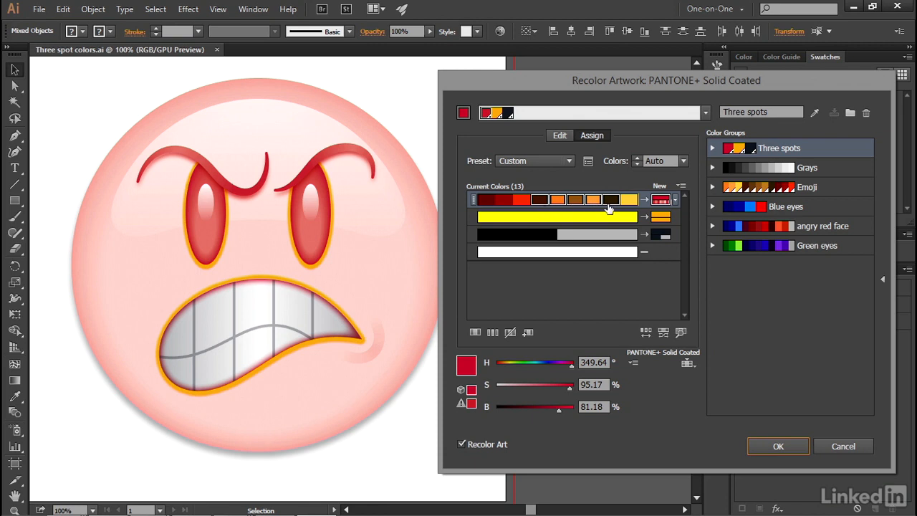
# Move the dark browns into the black spot row and the oranges into the yellow row.
pyautogui.click(503, 199)
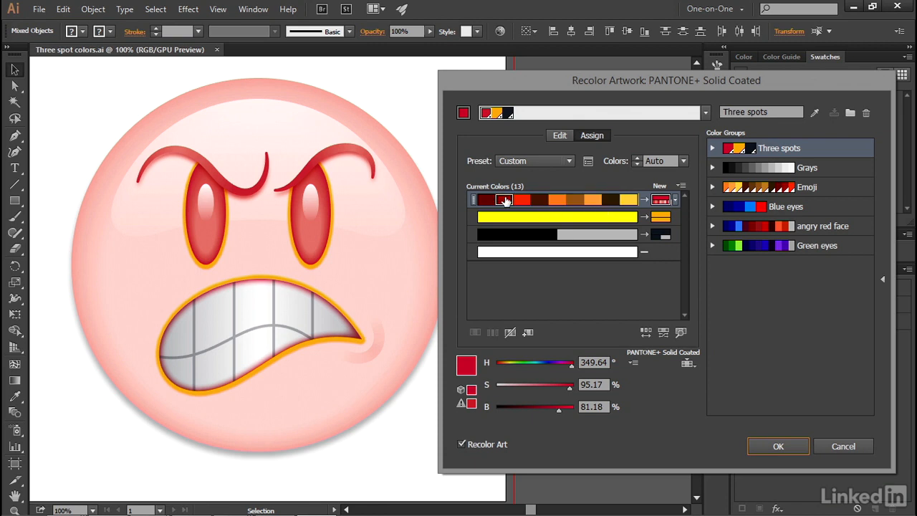
pyautogui.moveTo(542, 204)
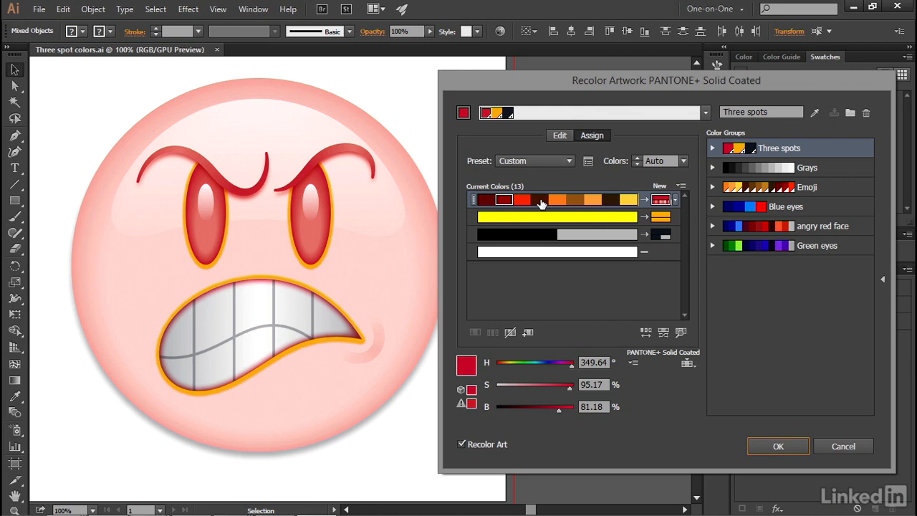
pyautogui.click(541, 200)
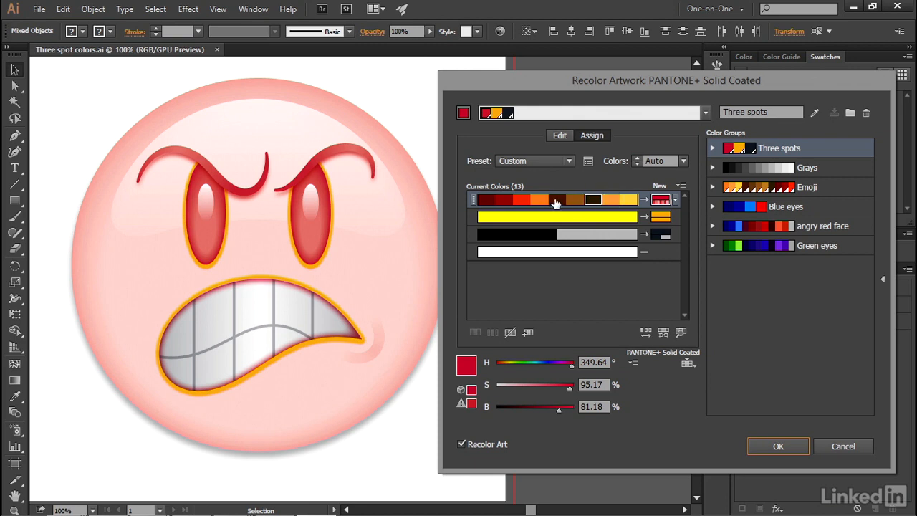
pyautogui.moveTo(580, 199)
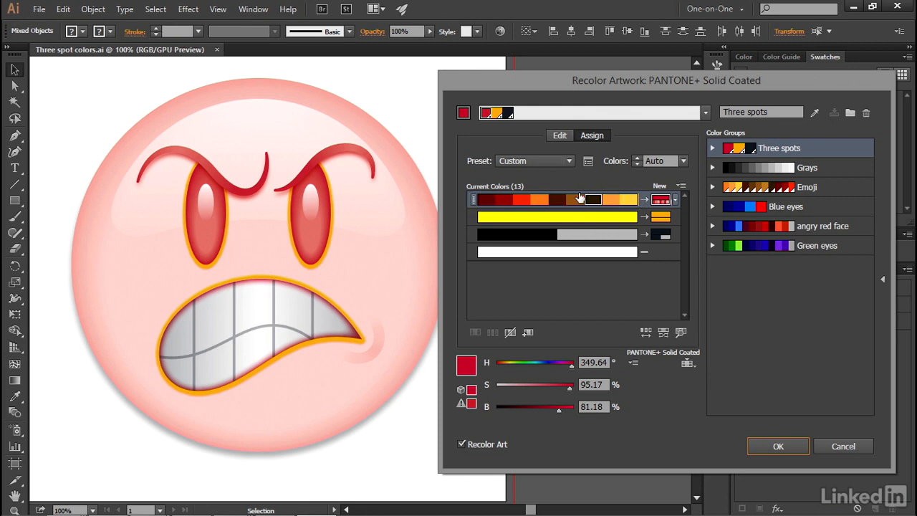
pyautogui.click(558, 199)
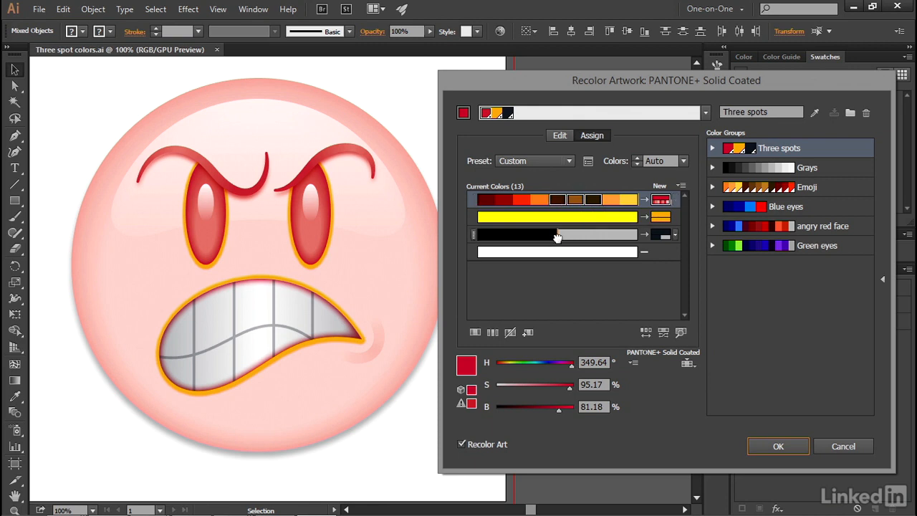
pyautogui.click(557, 234)
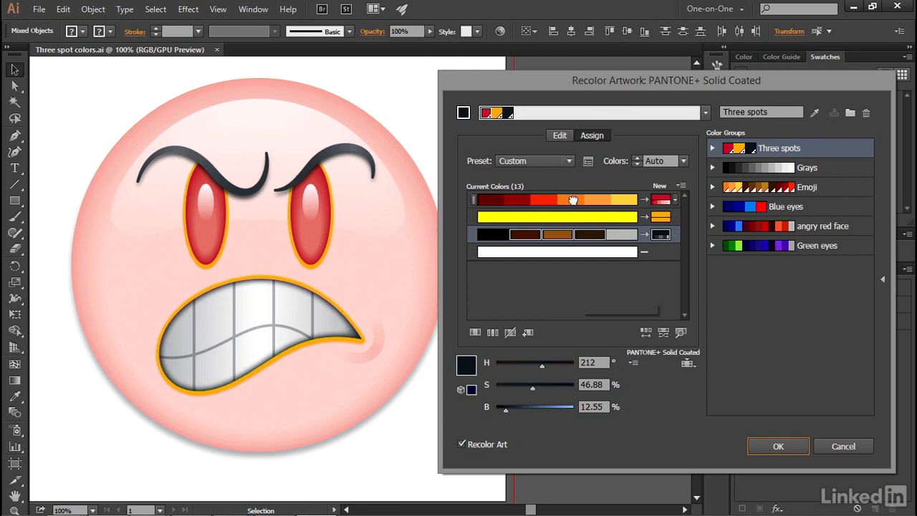
pyautogui.click(624, 200)
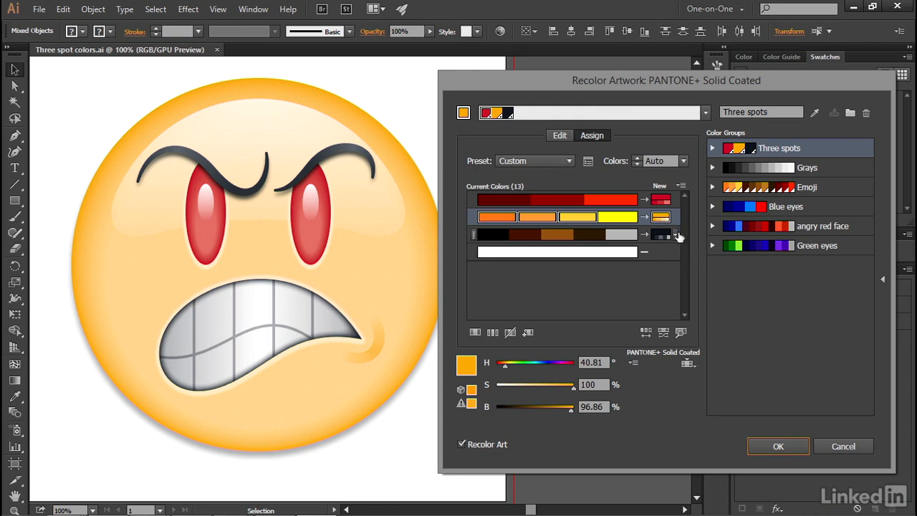
# Set the red and orange spot rows' colorization method to Tints and Shades.
pyautogui.click(674, 199)
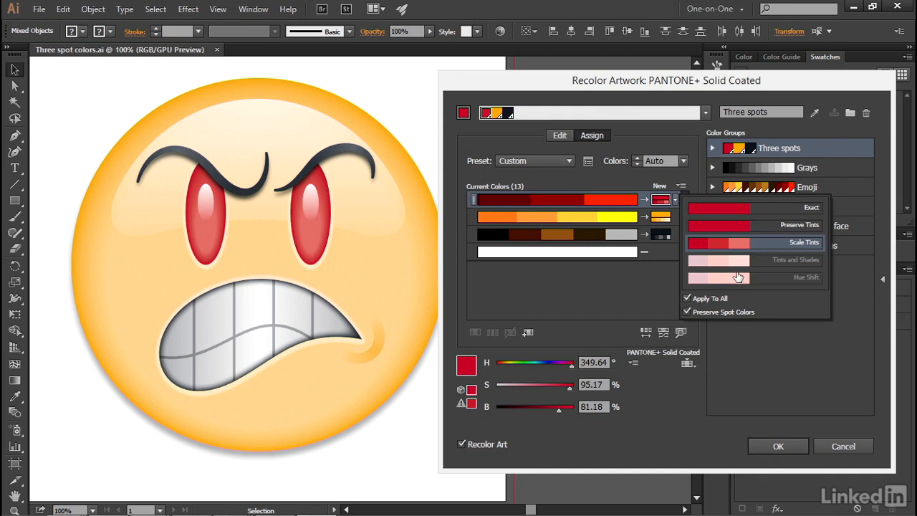
pyautogui.moveTo(654, 300)
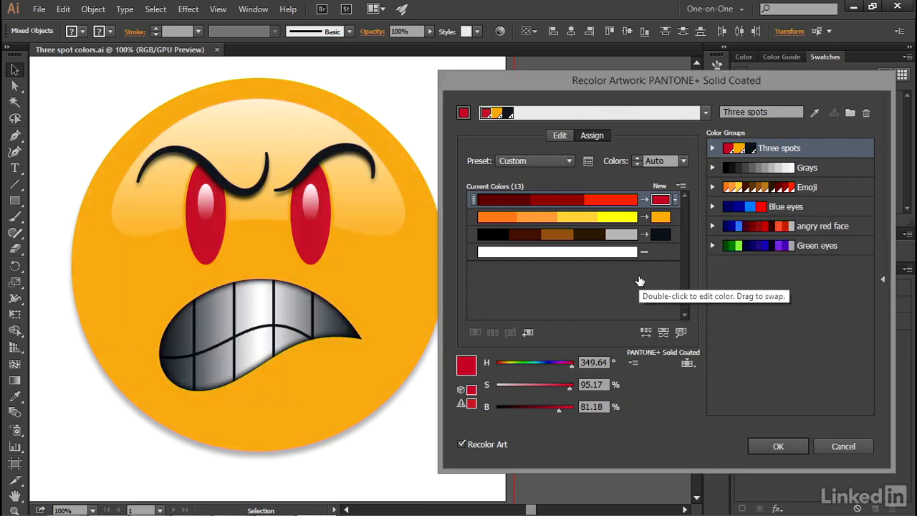
pyautogui.moveTo(436, 287)
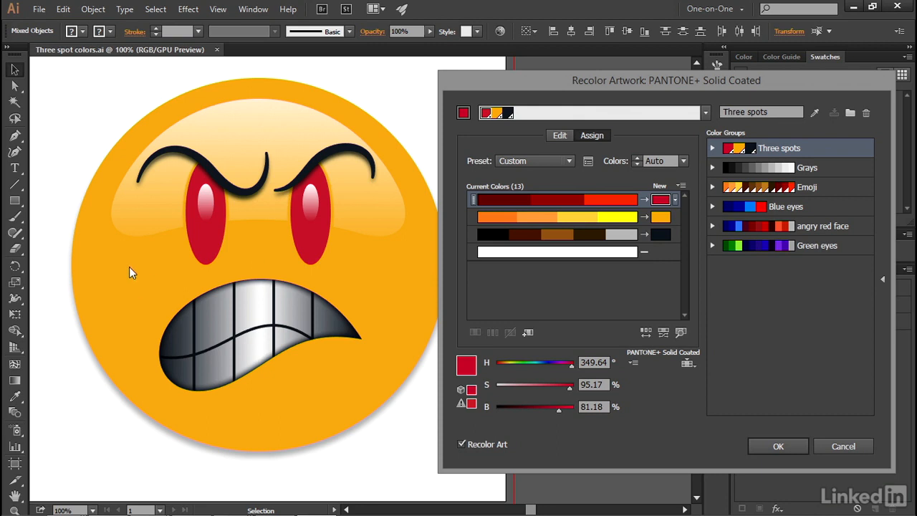
pyautogui.moveTo(268, 252)
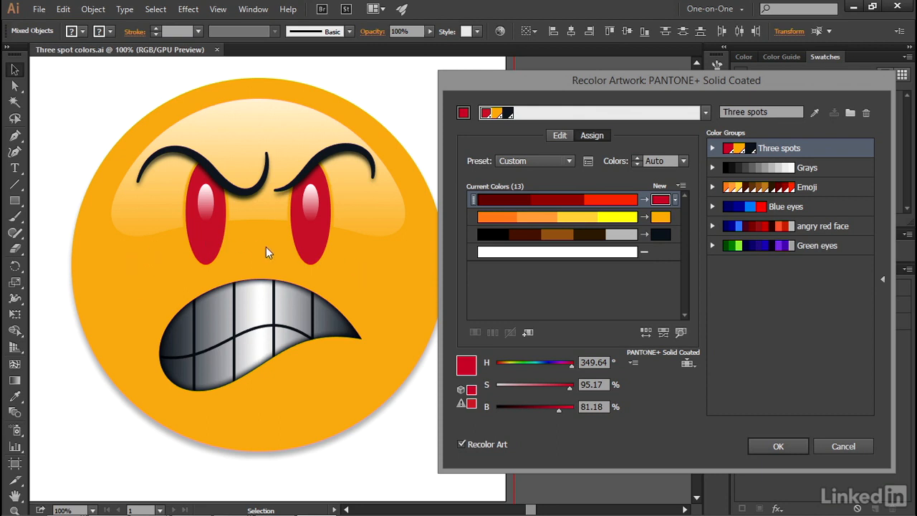
pyautogui.moveTo(183, 272)
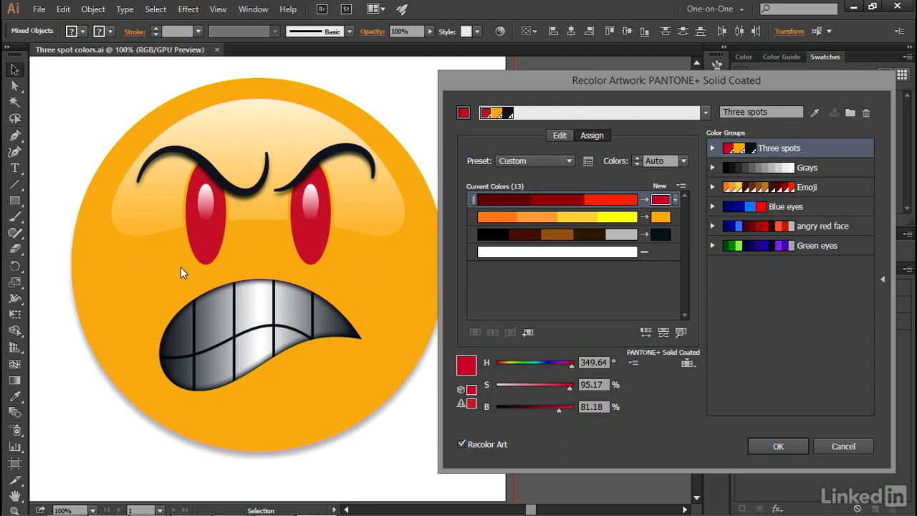
pyautogui.moveTo(279, 207)
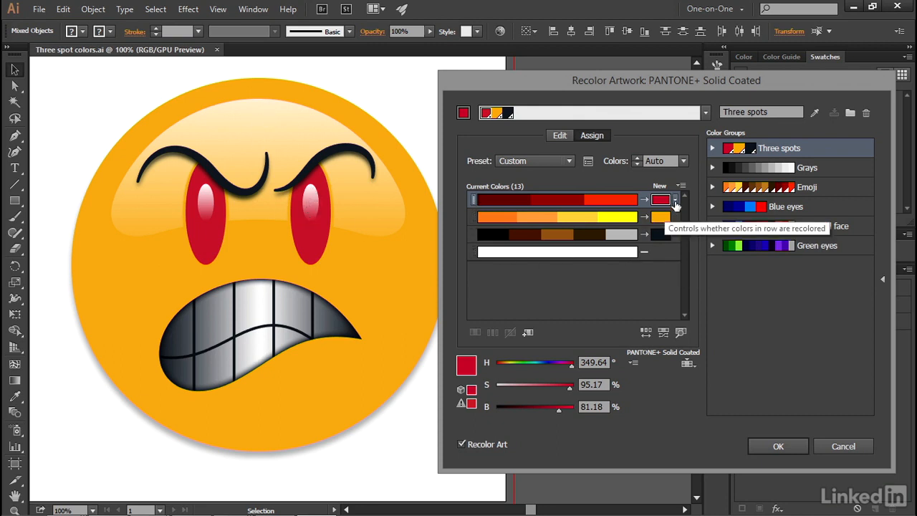
pyautogui.click(675, 200)
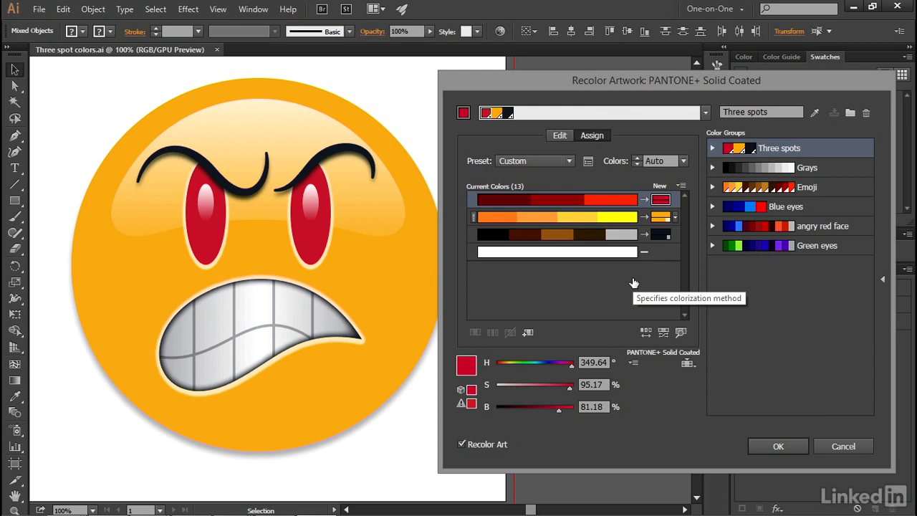
pyautogui.moveTo(633, 282)
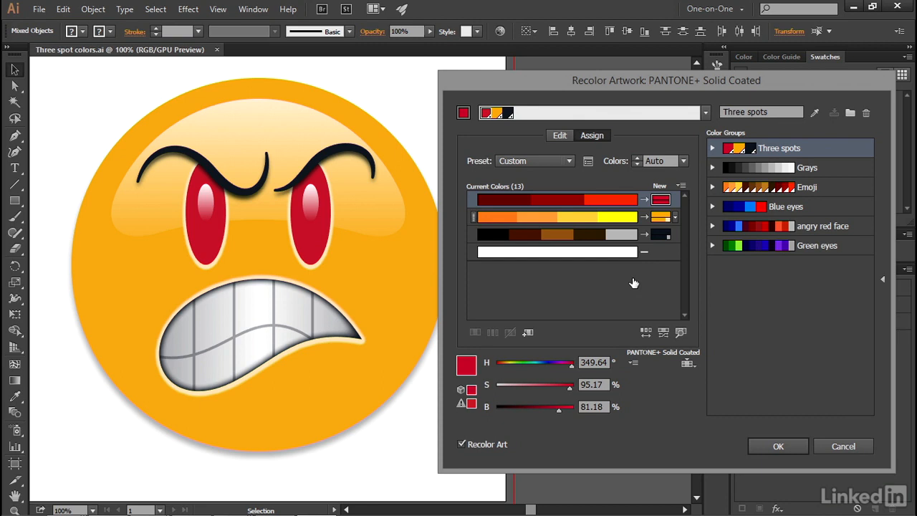
# Bring up the red spot row's colorization method menu, leaving the emoji preview paler.
pyautogui.click(673, 199)
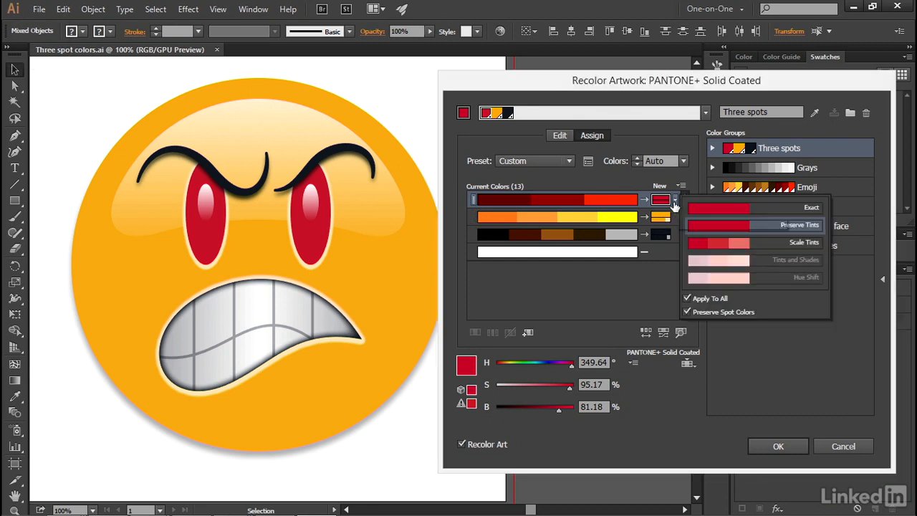
pyautogui.moveTo(763, 246)
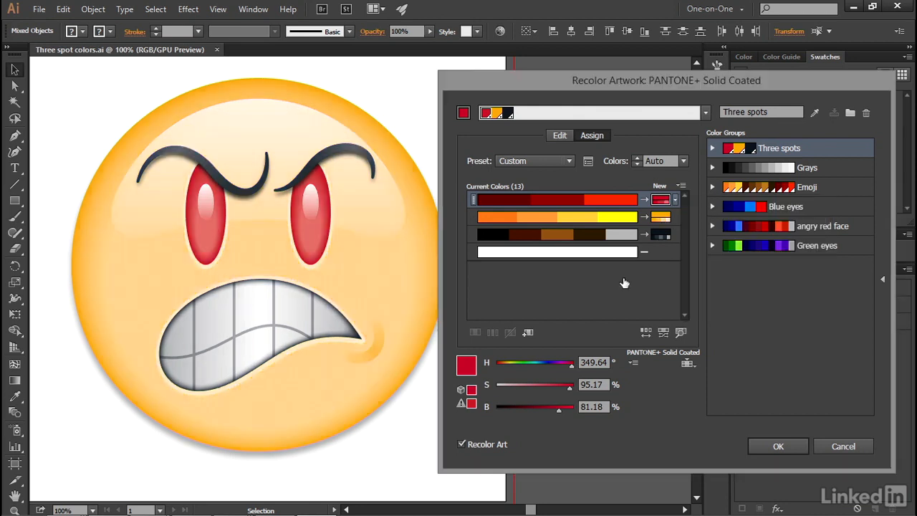
pyautogui.moveTo(567, 293)
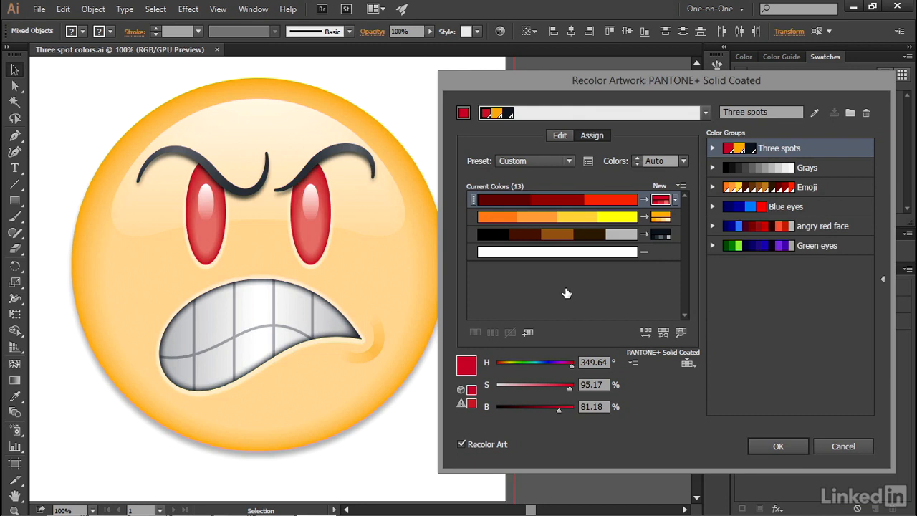
pyautogui.moveTo(672, 203)
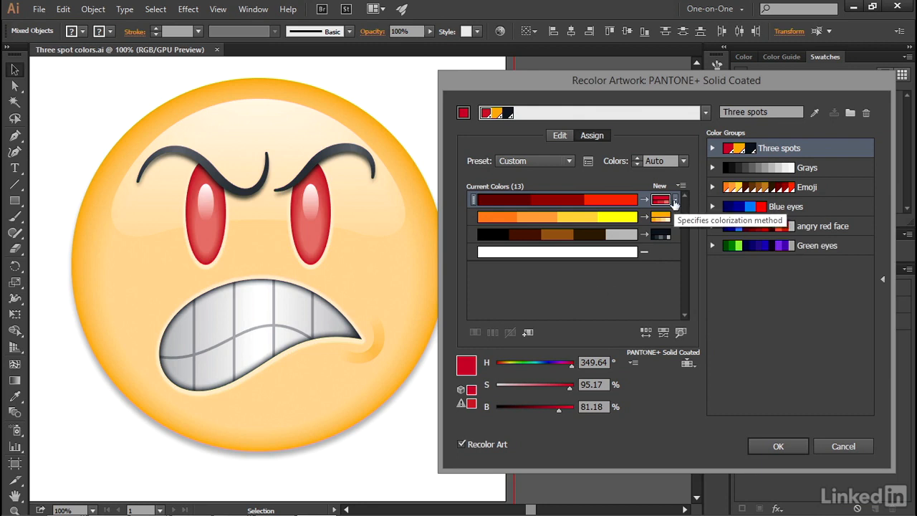
pyautogui.click(672, 201)
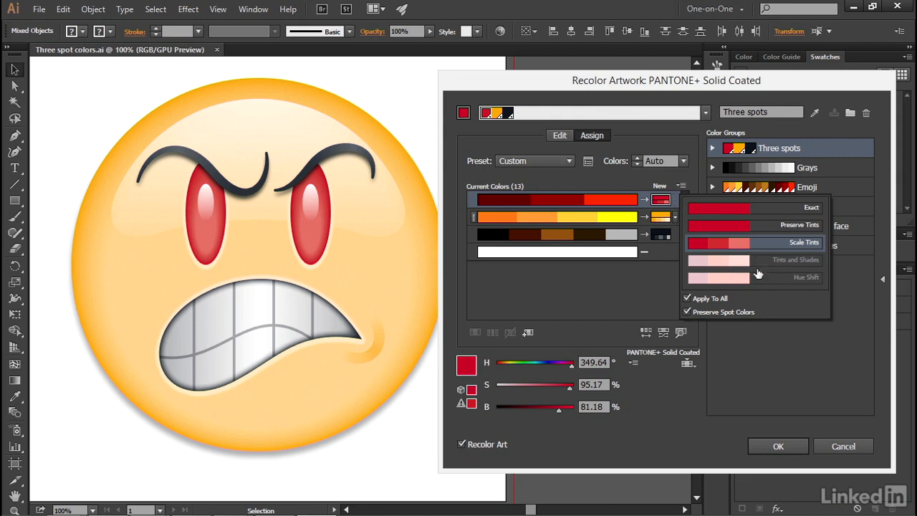
pyautogui.moveTo(763, 264)
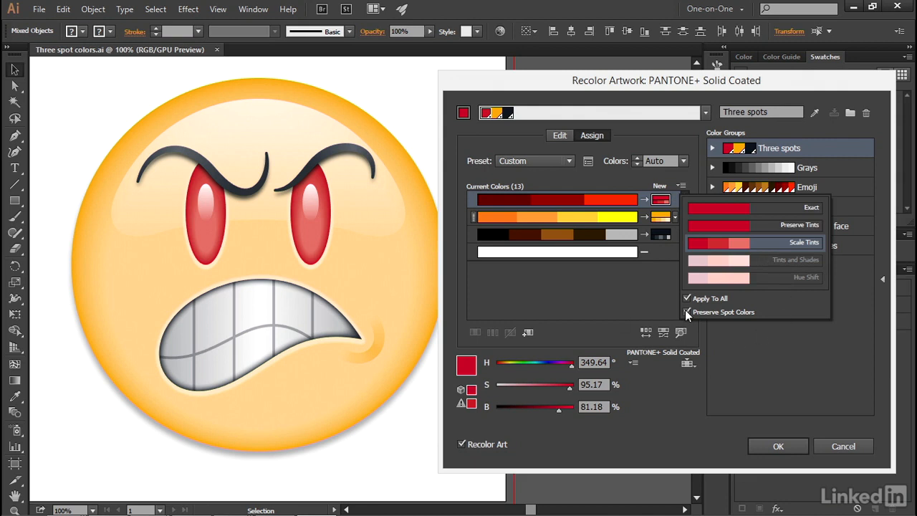
# Turn off Preserve Spot Colors, then apply Tints and Shades and Hue Shift methods.
pyautogui.click(687, 312)
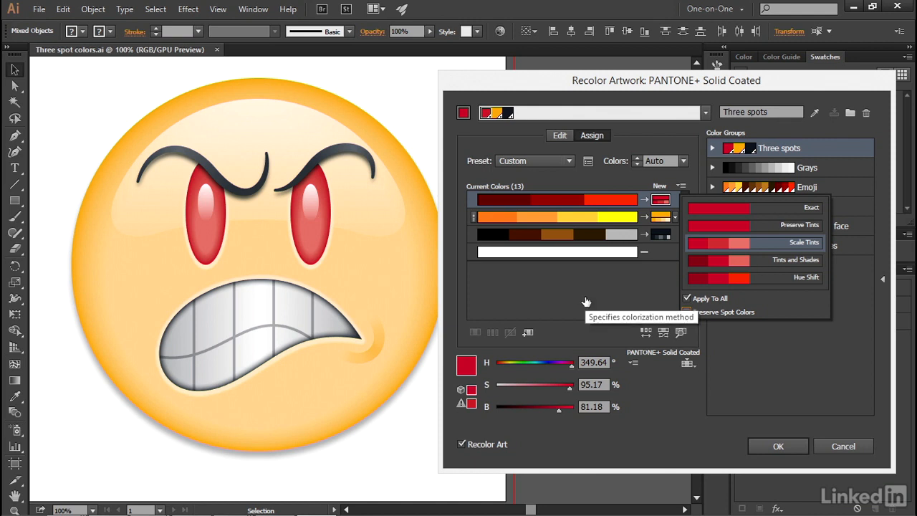
pyautogui.moveTo(759, 279)
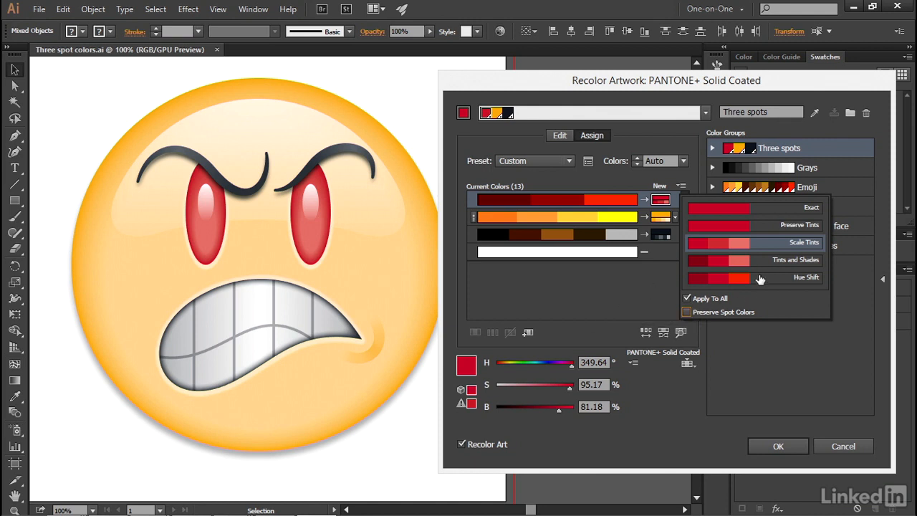
pyautogui.moveTo(764, 262)
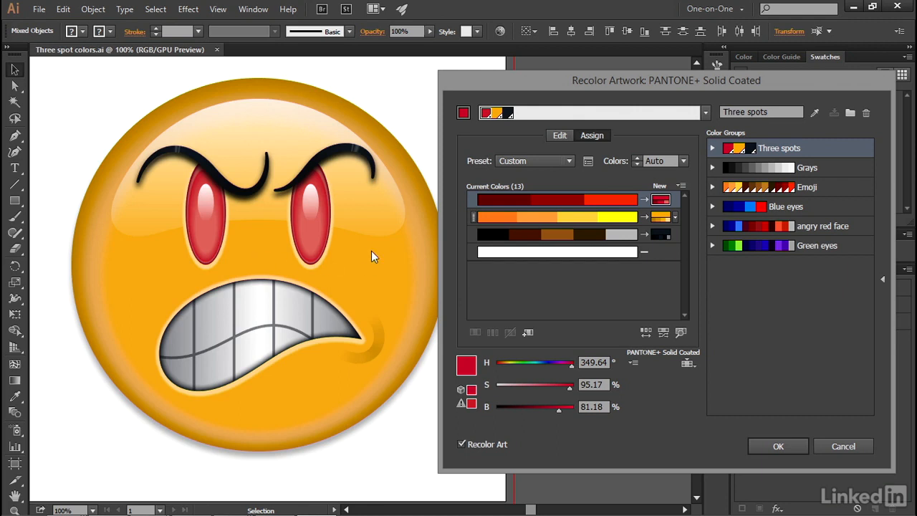
pyautogui.moveTo(378, 256)
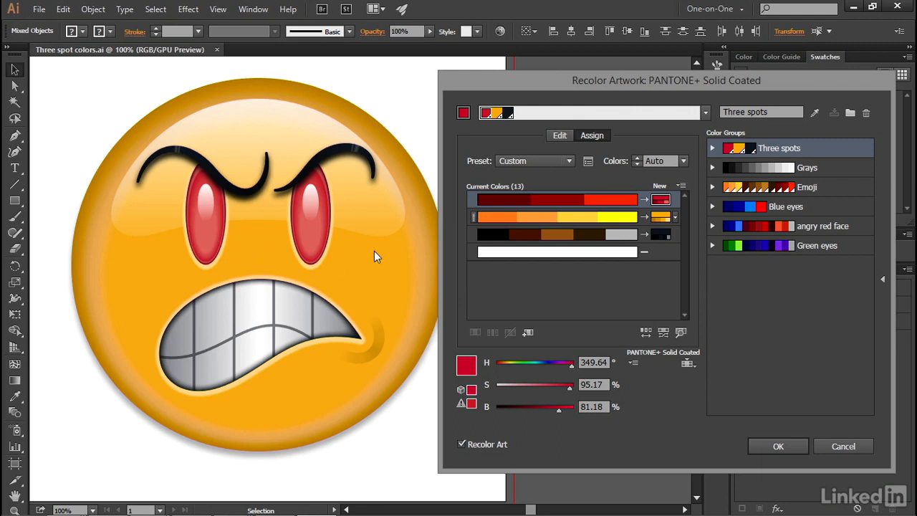
pyautogui.moveTo(359, 262)
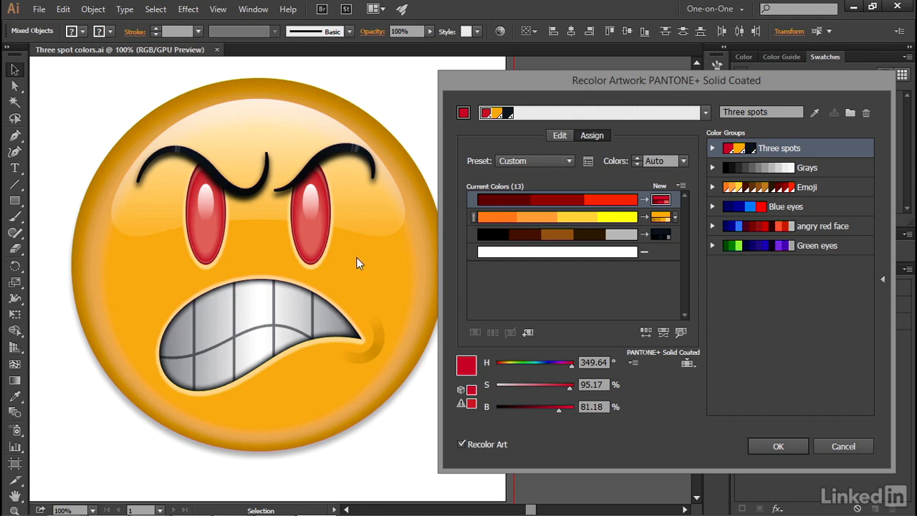
pyautogui.moveTo(365, 267)
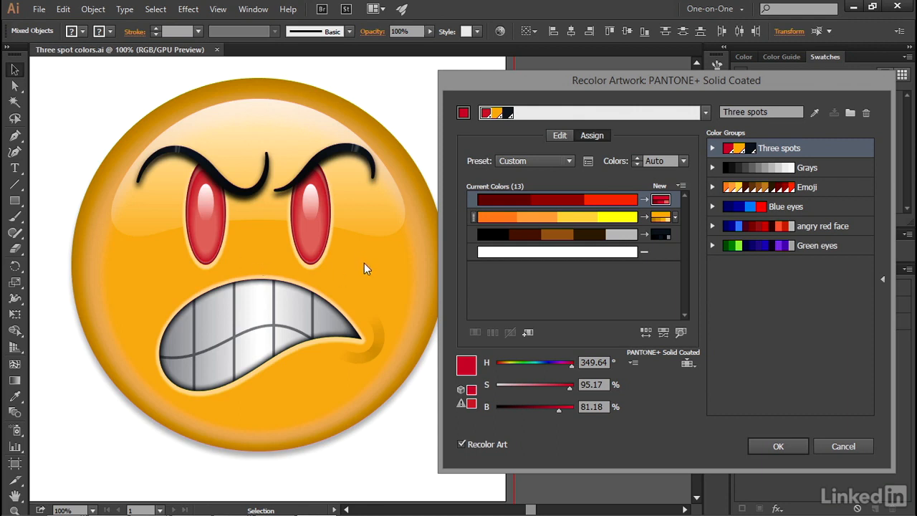
pyautogui.moveTo(354, 240)
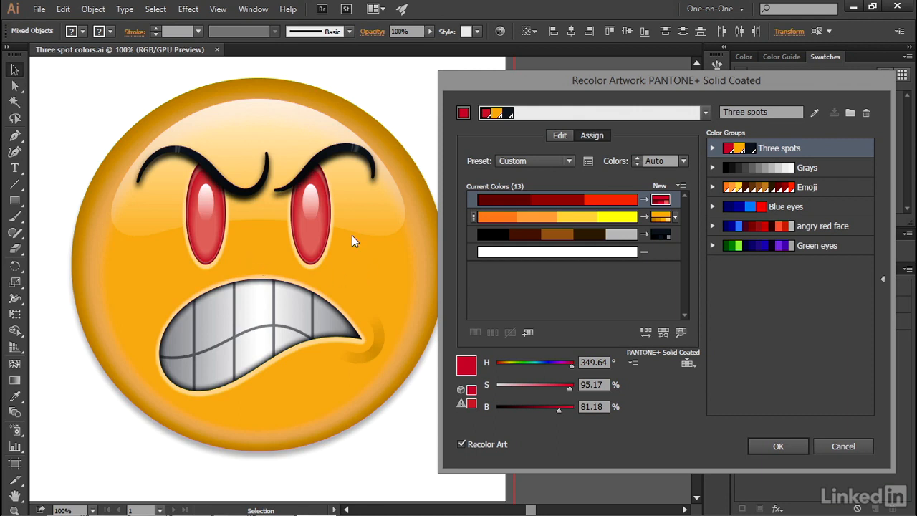
pyautogui.moveTo(625, 294)
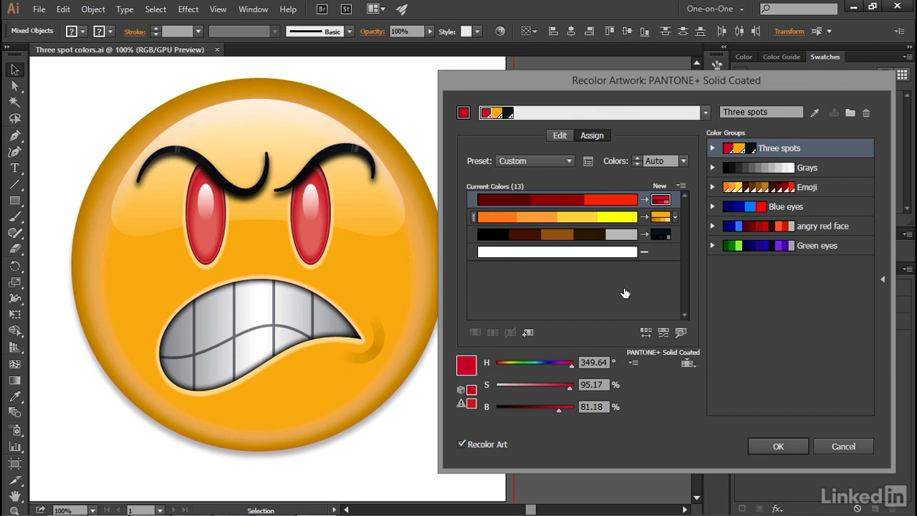
pyautogui.click(677, 199)
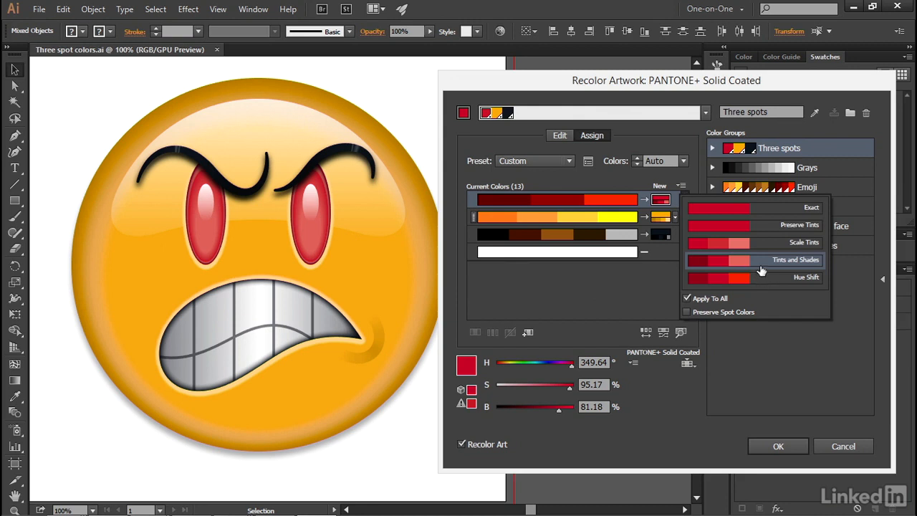
pyautogui.moveTo(770, 282)
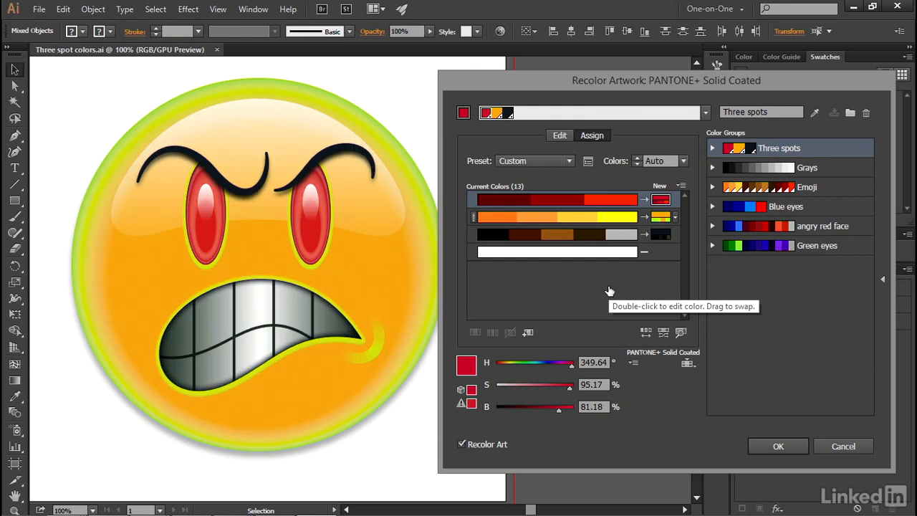
pyautogui.moveTo(342, 227)
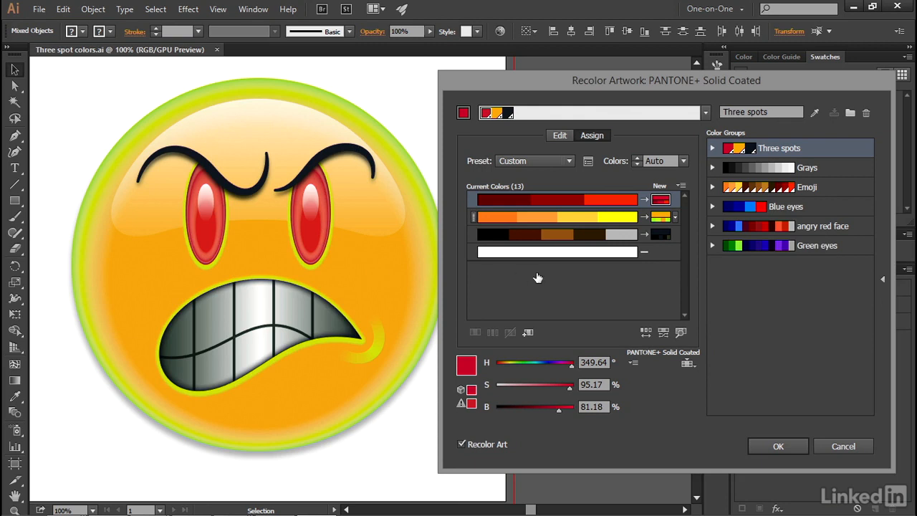
pyautogui.moveTo(324, 341)
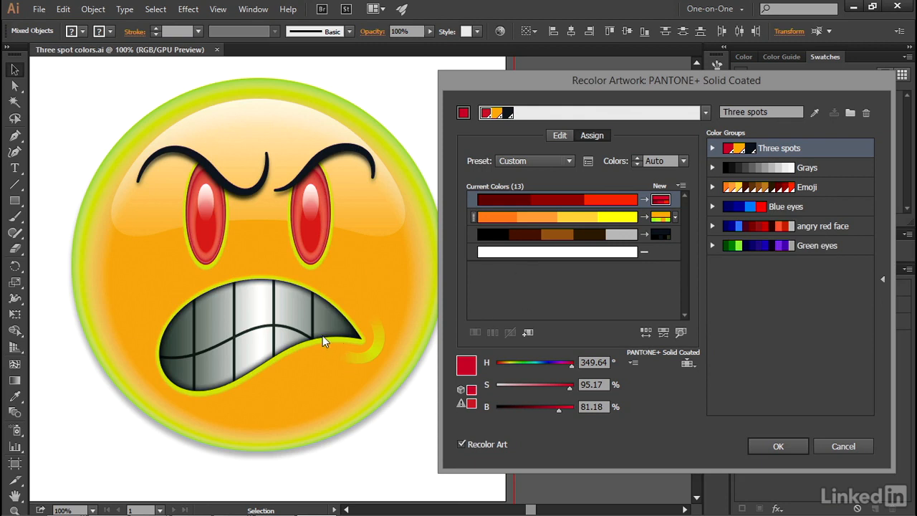
pyautogui.moveTo(377, 232)
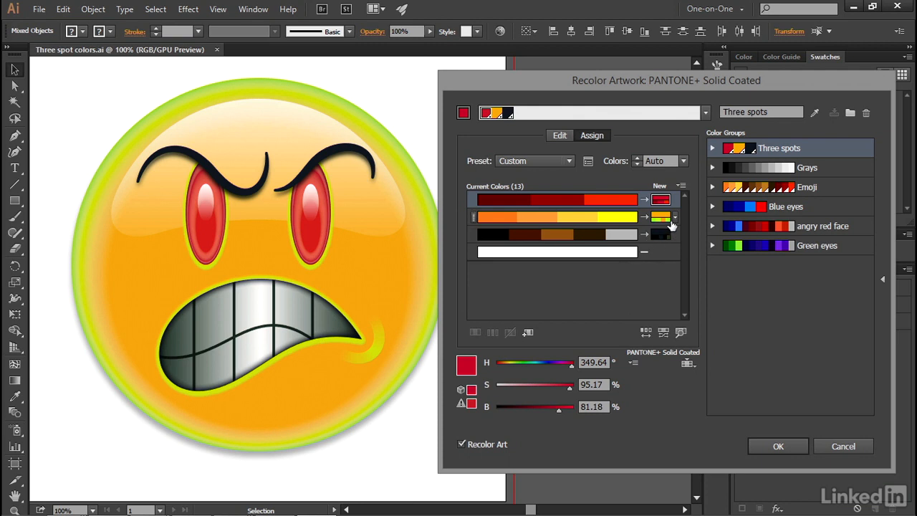
# Switch the orange row off Hue Shift and commit the recolor with OK.
pyautogui.click(672, 217)
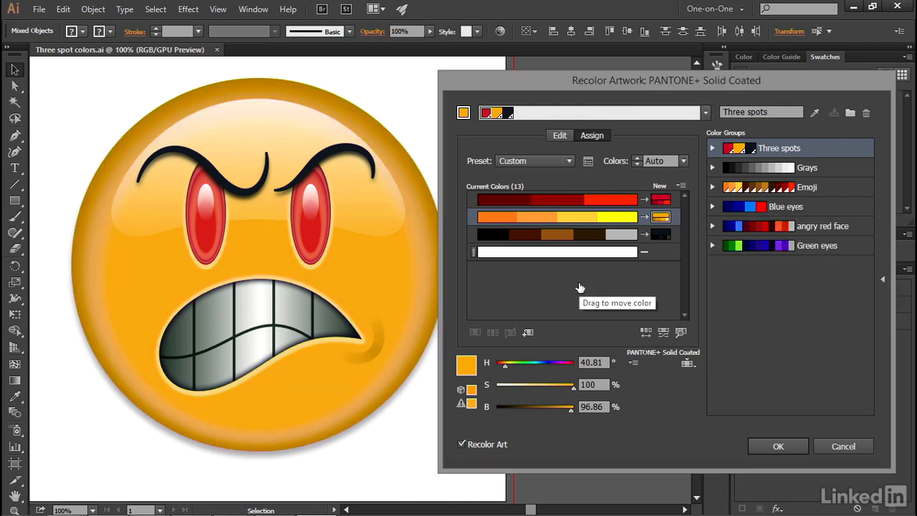
pyautogui.moveTo(437, 292)
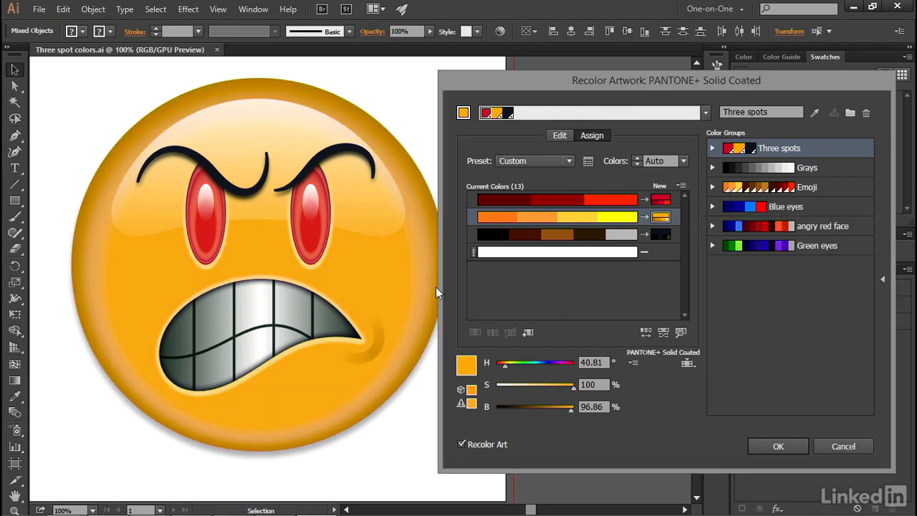
pyautogui.moveTo(731, 358)
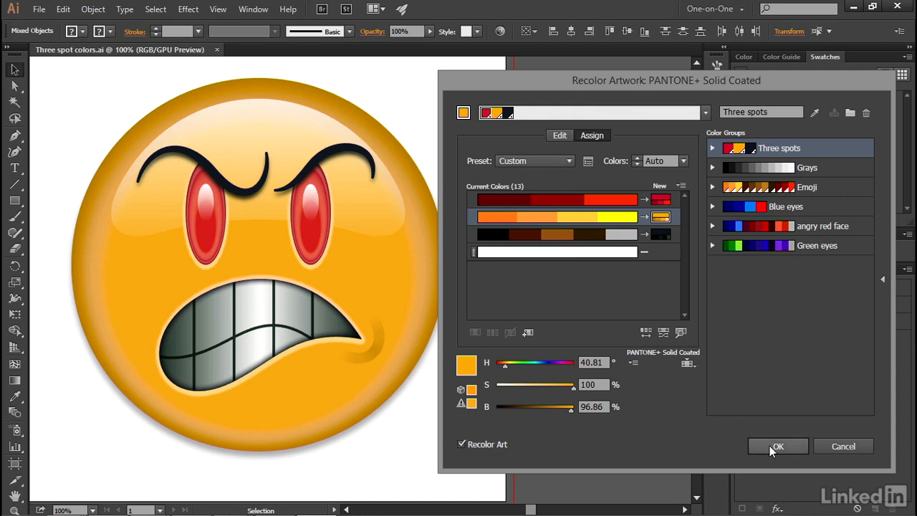
pyautogui.click(777, 445)
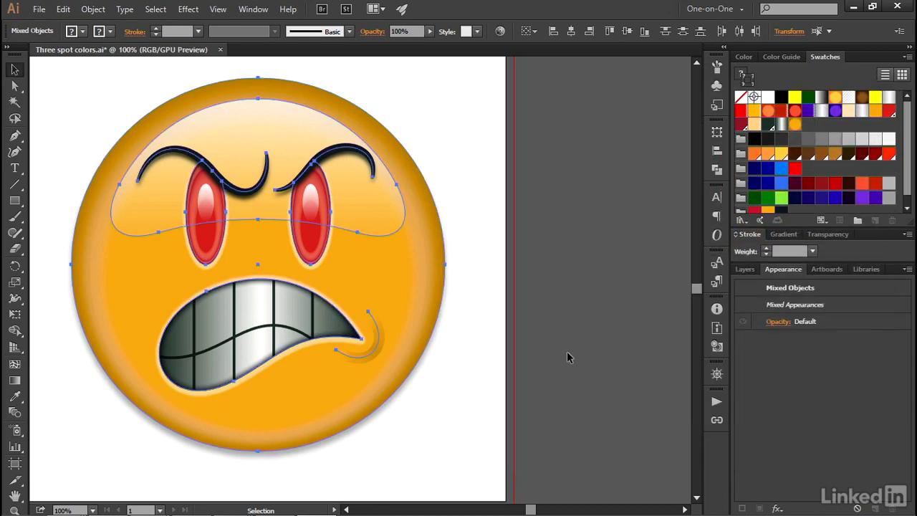